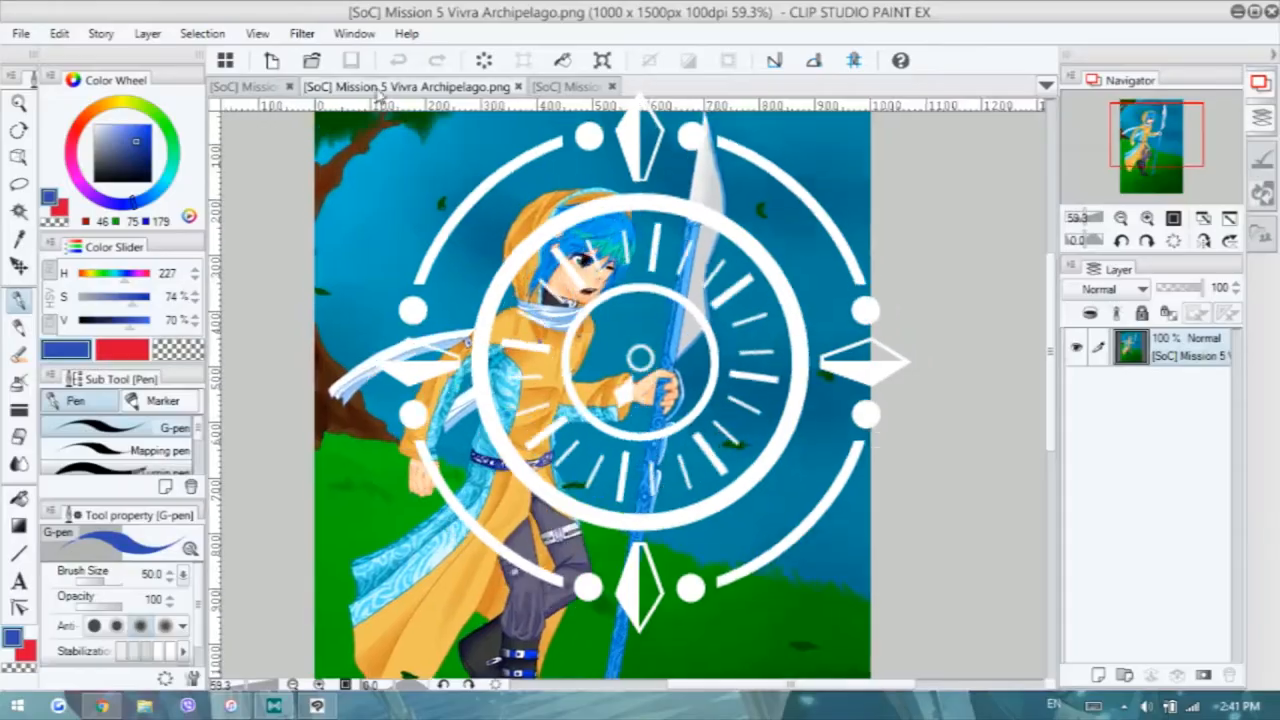
# Create a new A4 300 dpi canvas and bring in Kin's colour reference image
pyautogui.click(20, 33)
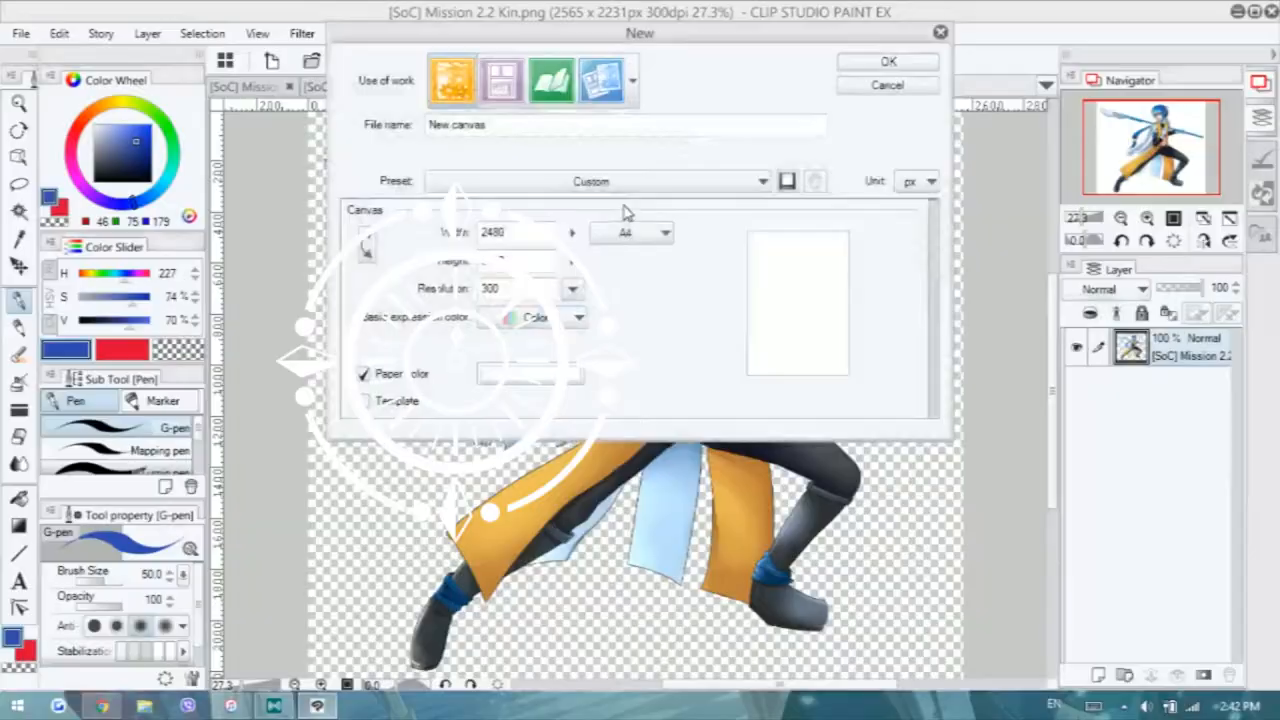
pyautogui.click(886, 61)
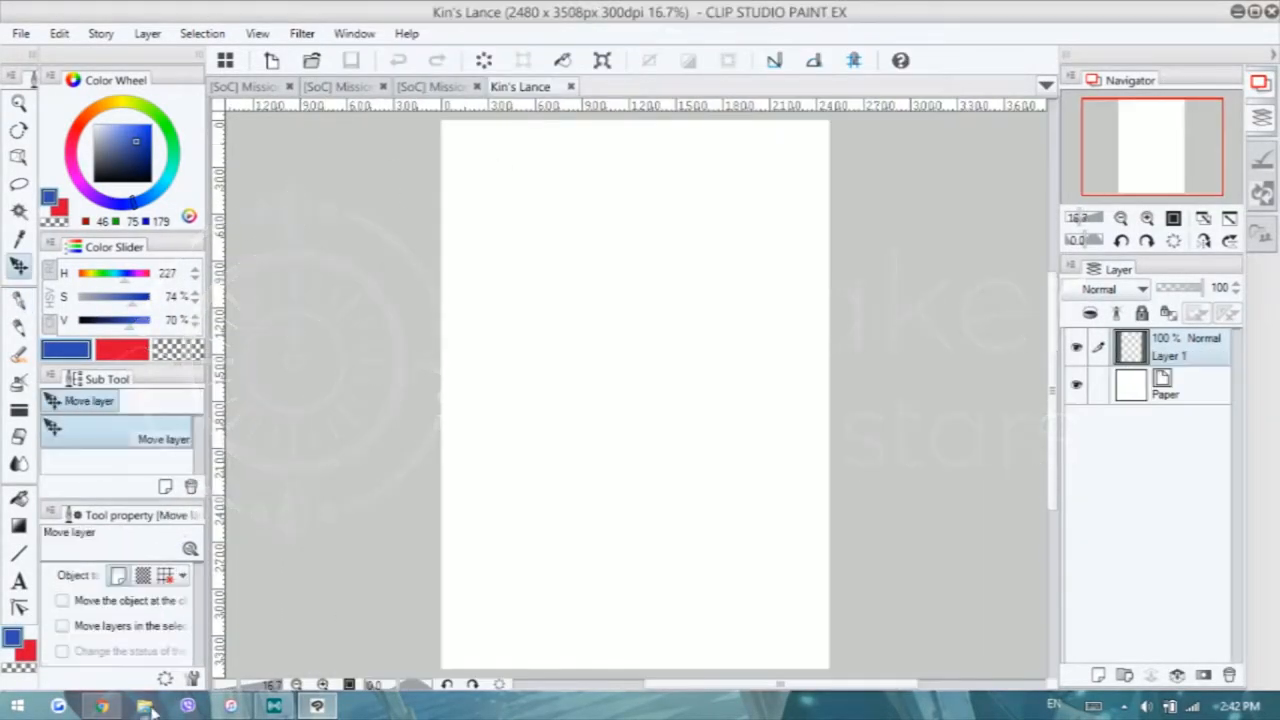
pyautogui.click(143, 706)
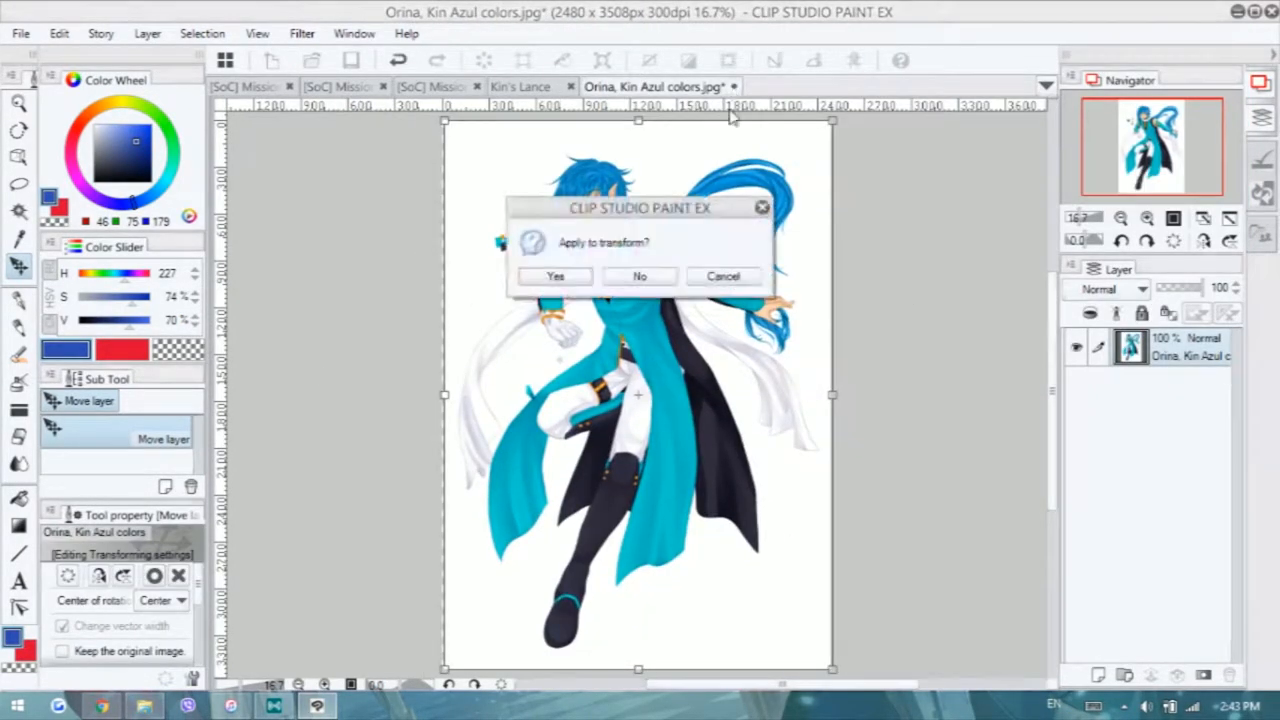
# Accept the reference transform, sketch the red lance blade outline, and view the Vivra Archipelago illustration
pyautogui.click(555, 276)
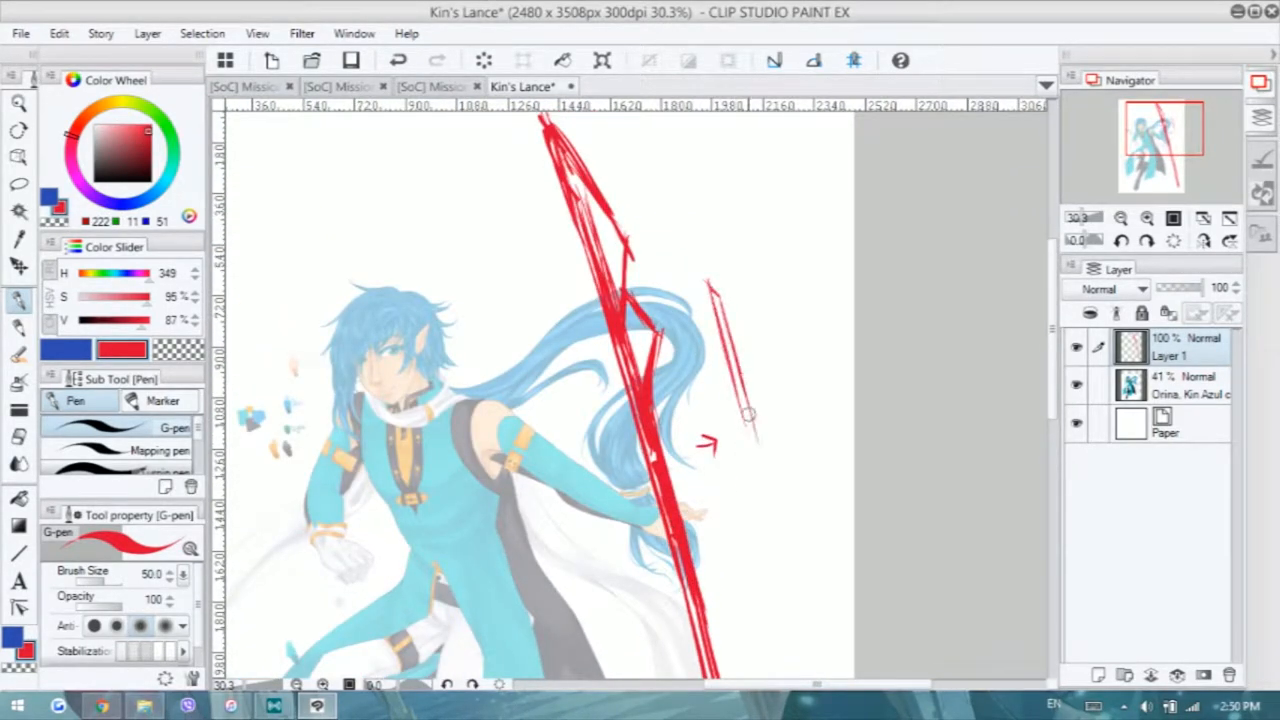
pyautogui.moveTo(748, 413); pyautogui.dragTo(788, 628)
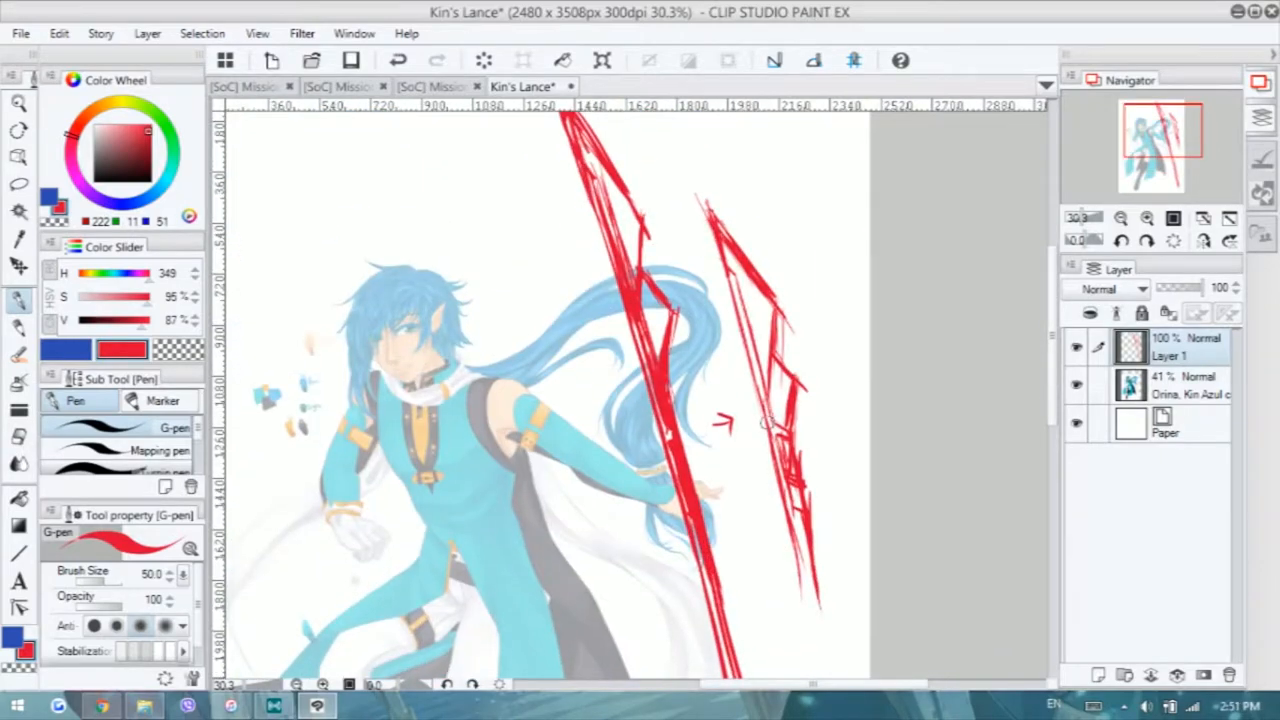
pyautogui.click(410, 86)
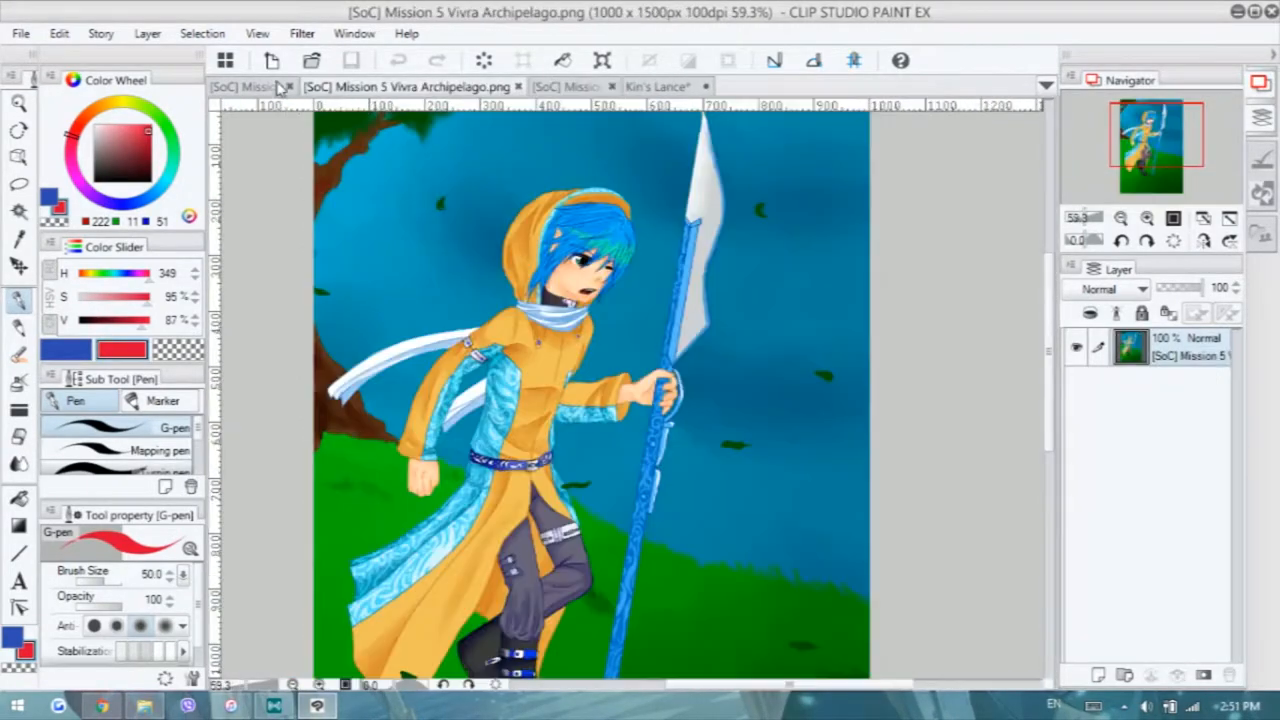
# Compare Kin's existing lance artwork against the Kin's Lance sketch
pyautogui.click(520, 86)
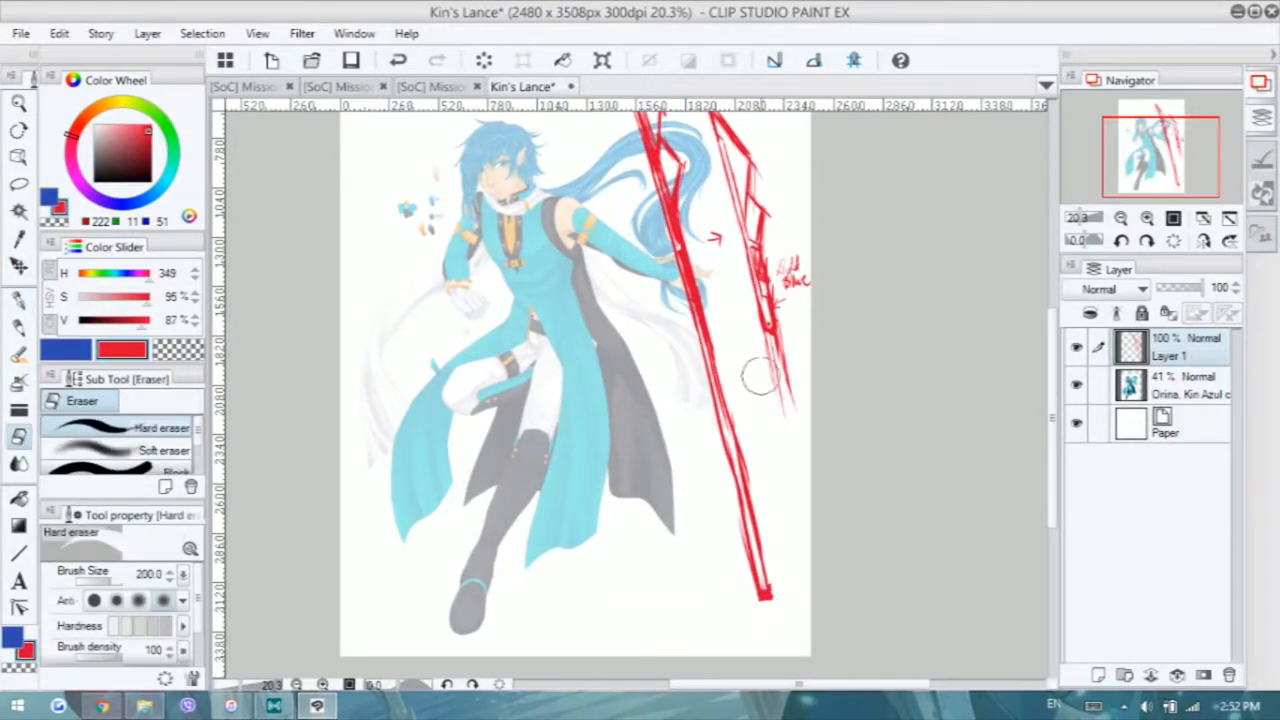
pyautogui.click(467, 86)
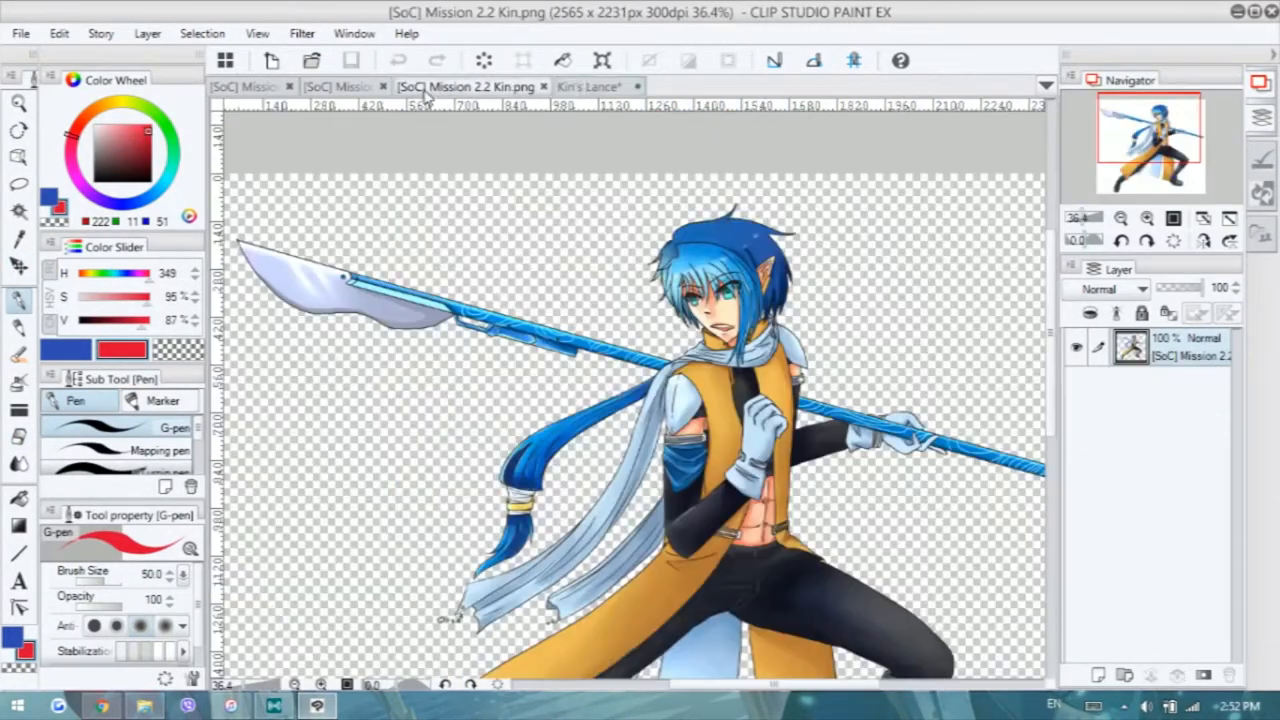
pyautogui.click(520, 86)
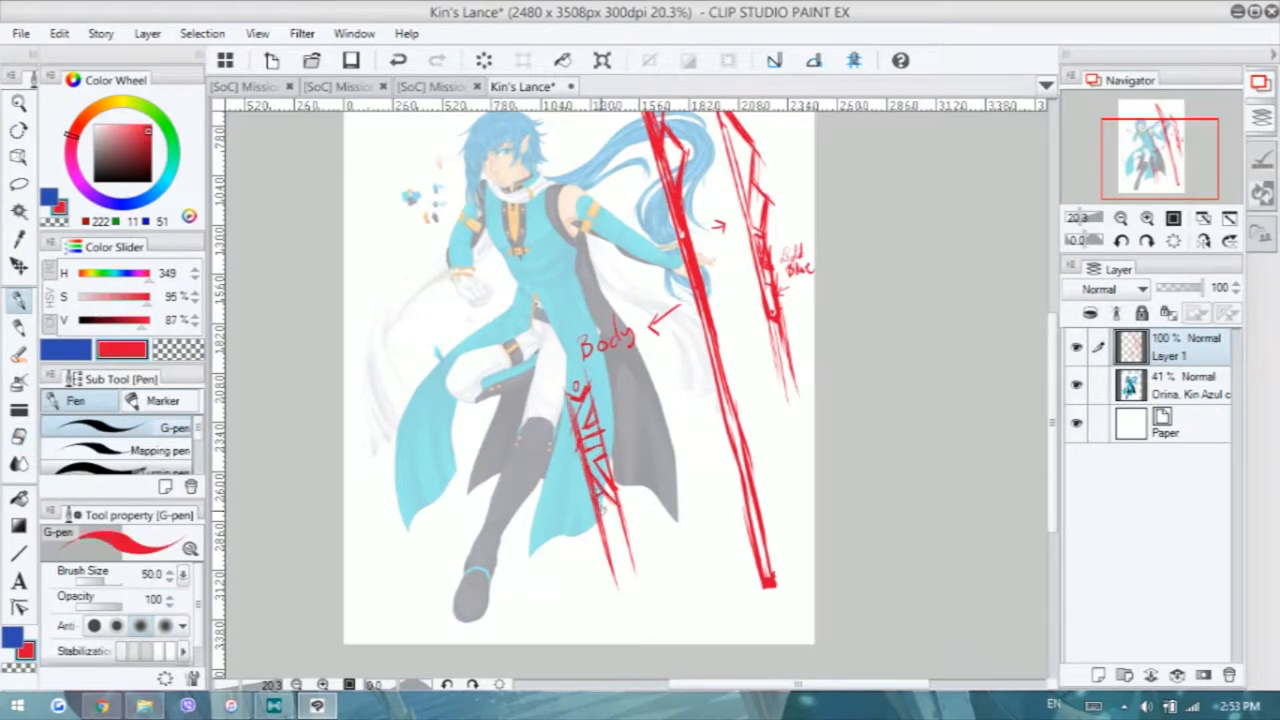
# Sketch the lance body section in red and check it against Kin's existing artwork
pyautogui.scroll(-3)
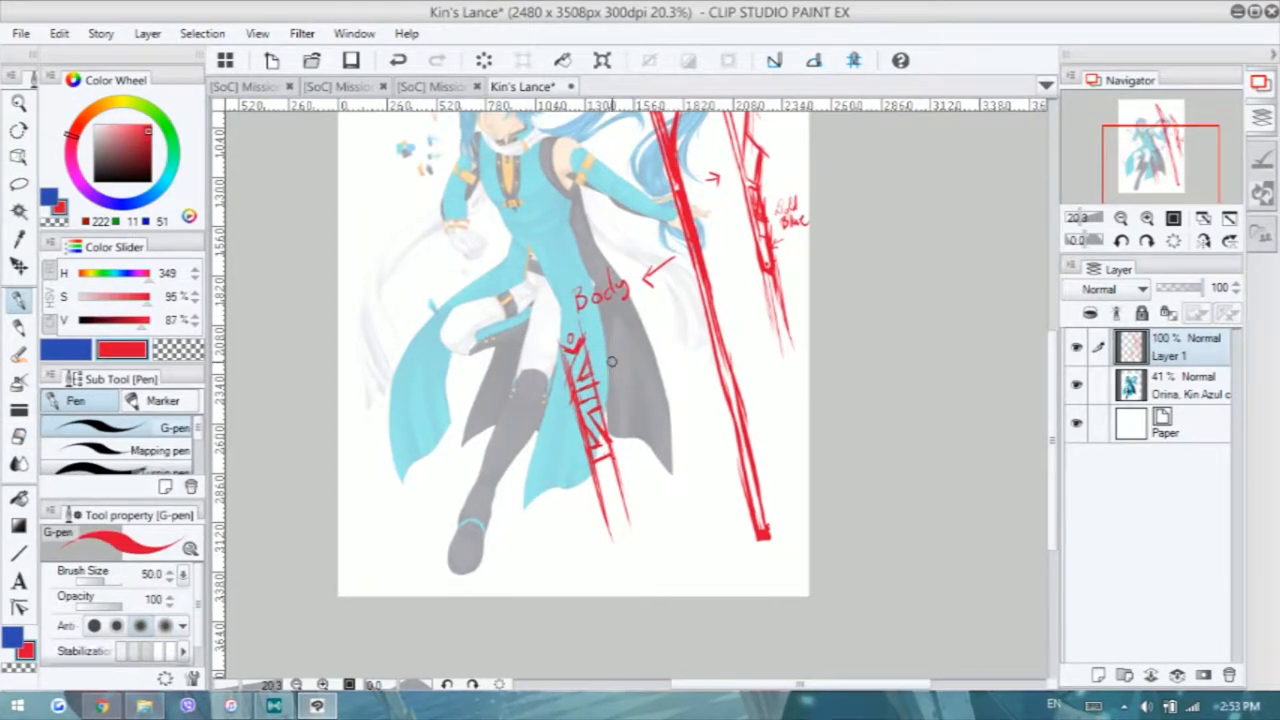
pyautogui.moveTo(610, 360); pyautogui.dragTo(680, 600)
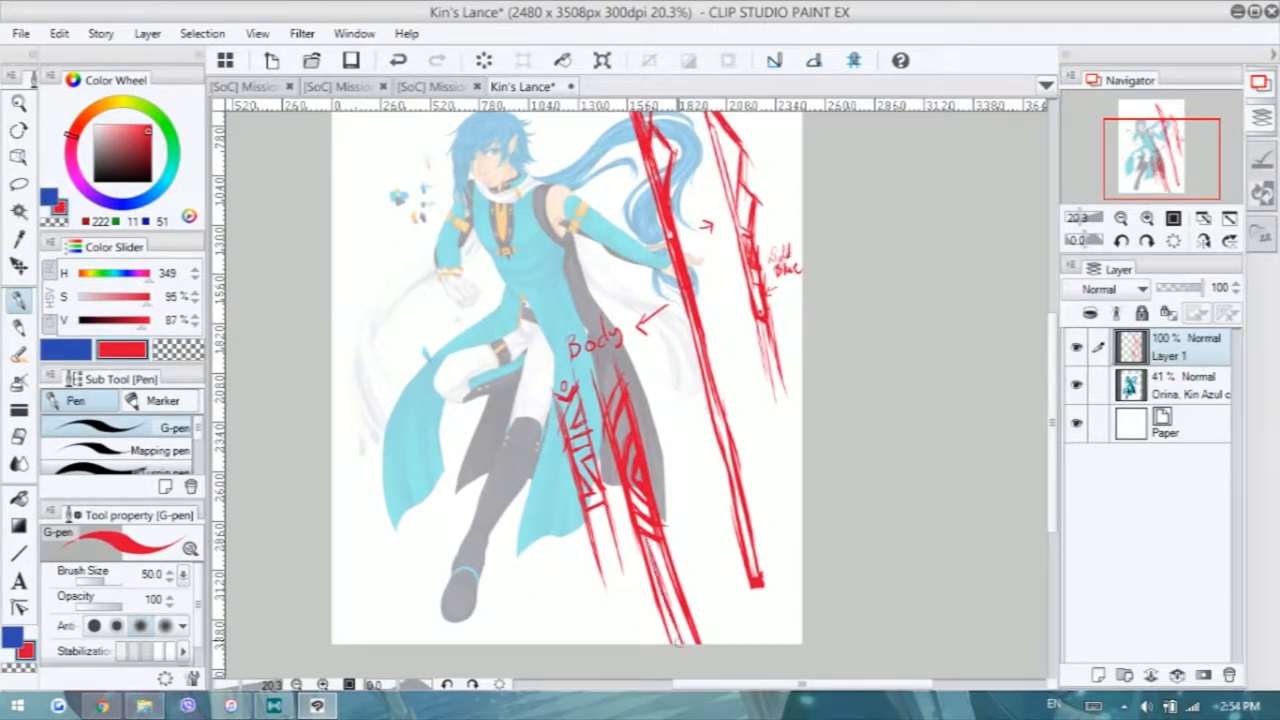
pyautogui.click(465, 86)
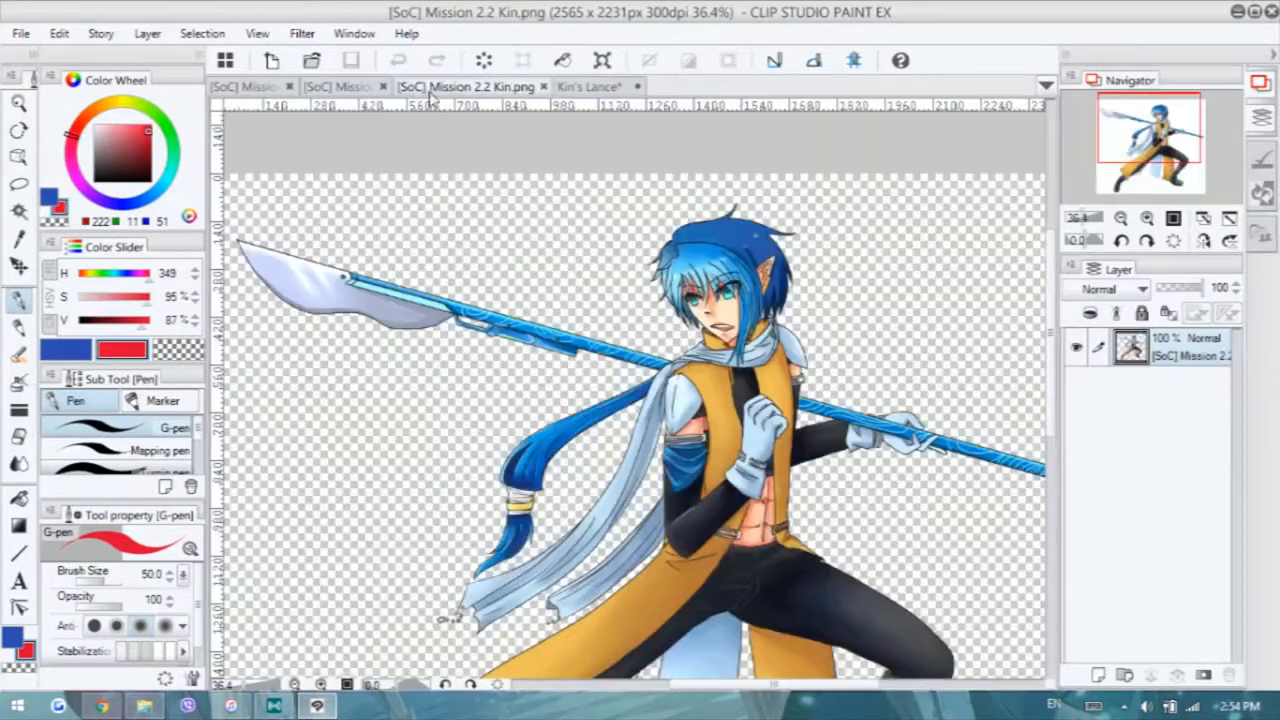
pyautogui.click(523, 86)
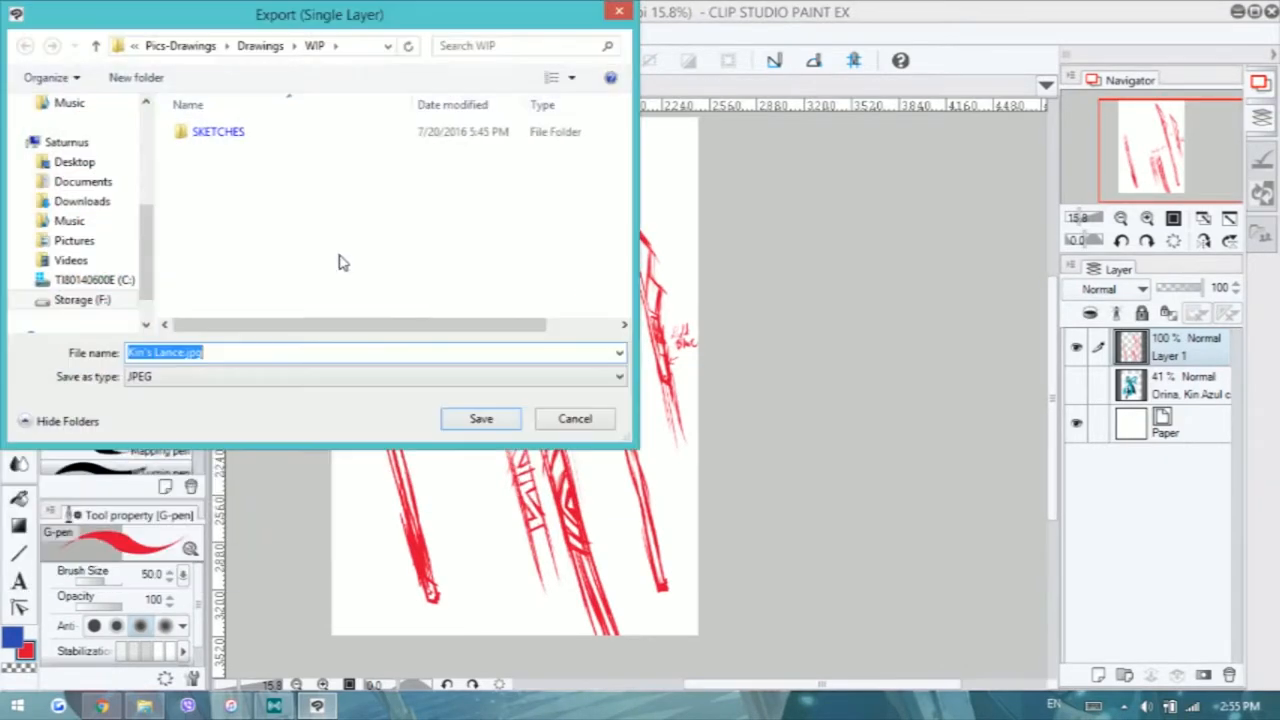
# Save the Kin's Lance sketch as a JPEG in the WIP drawings folder
pyautogui.click(480, 418)
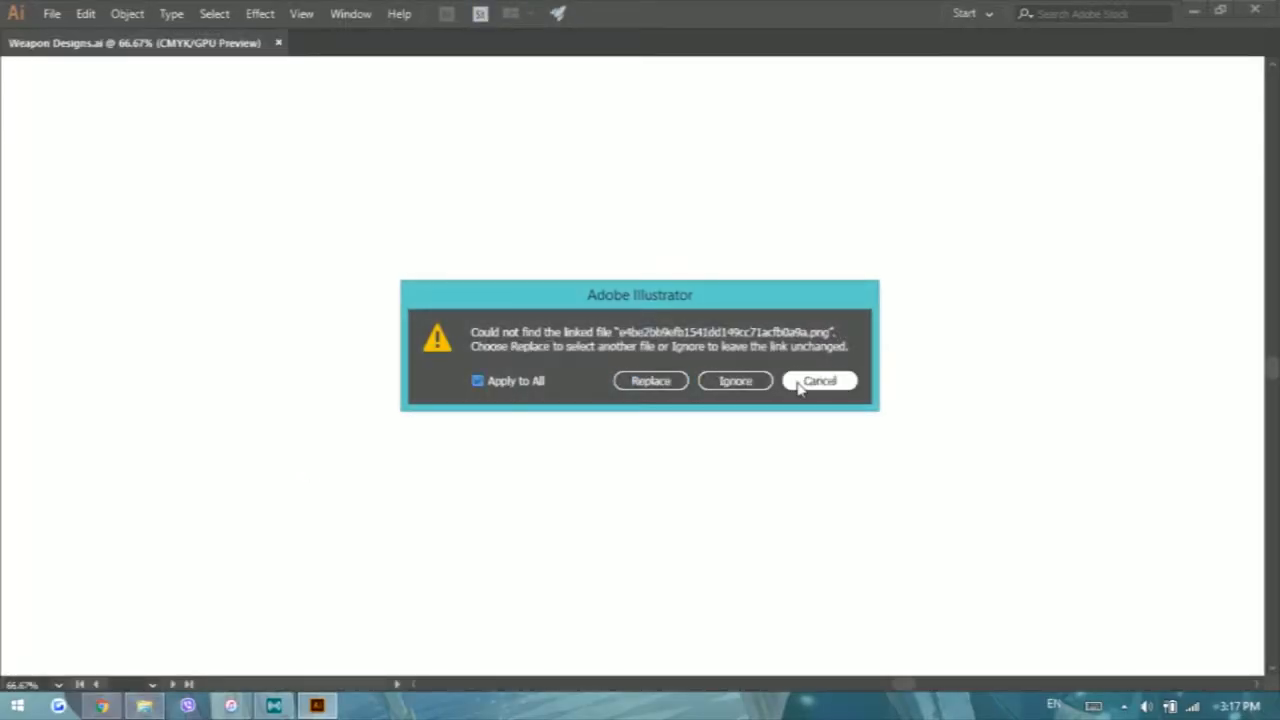
# Dismiss the missing linked-file warning and view the Kin artboard with the placed sketch
pyautogui.click(818, 380)
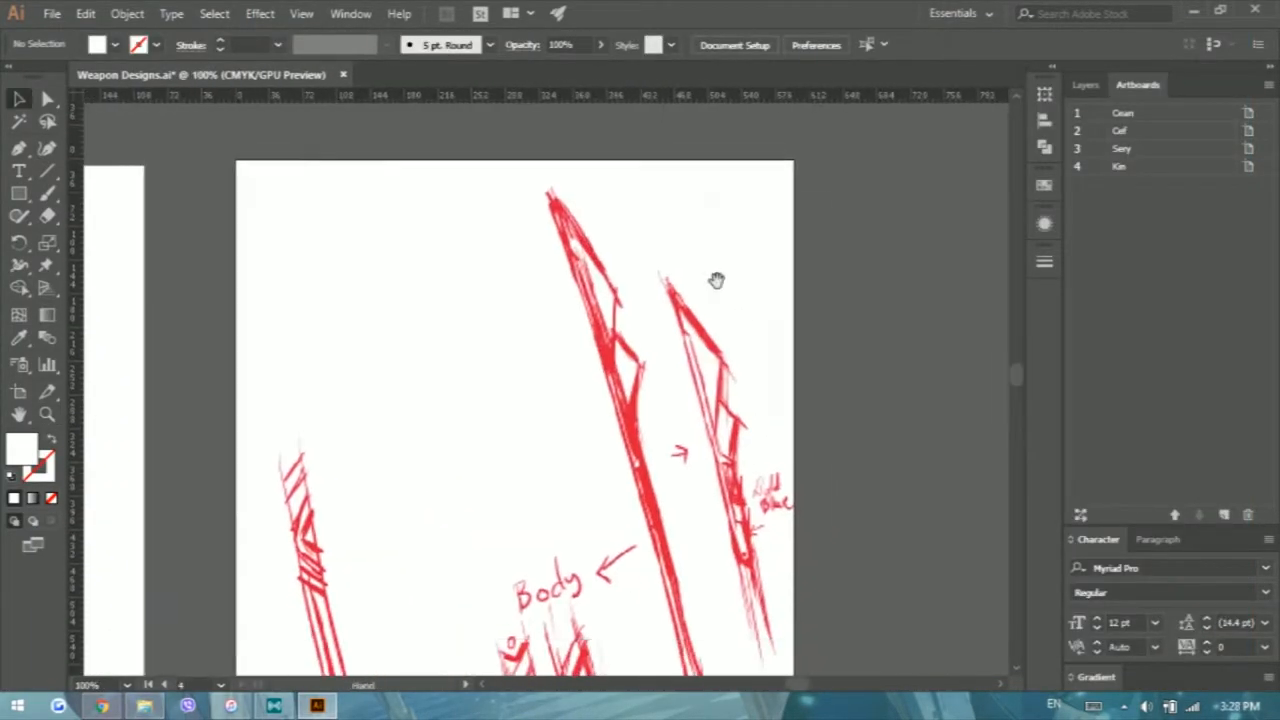
pyautogui.click(1085, 84)
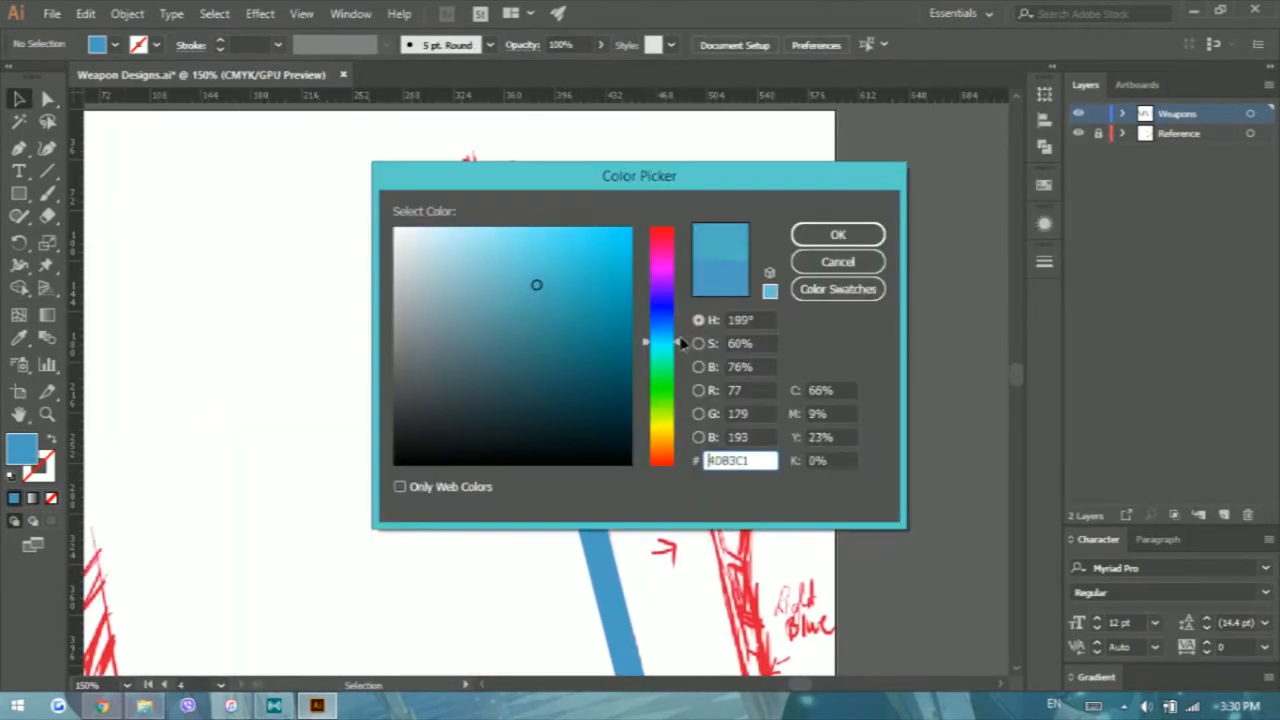
# Choose a light blue fill colour for tracing the lance blade
pyautogui.click(837, 234)
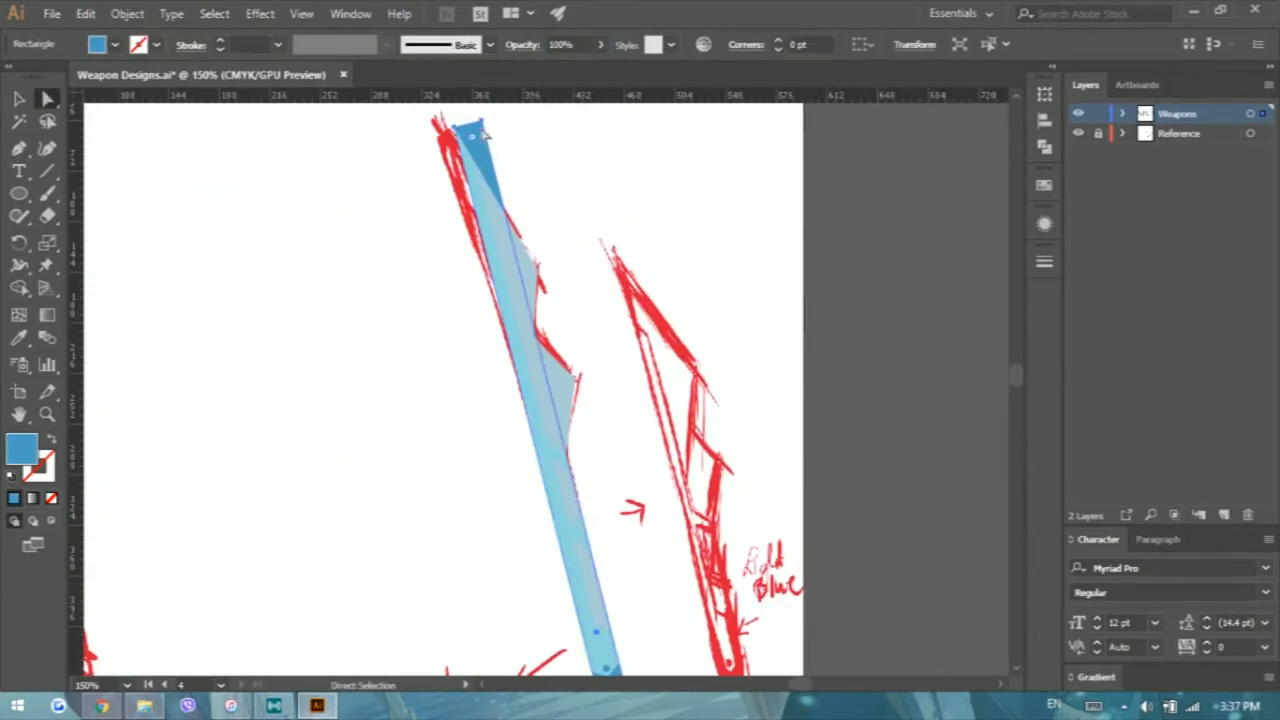
# Pick pale cyan and dark slate teal fill colours for the blade facets
pyautogui.doubleClick(22, 452)
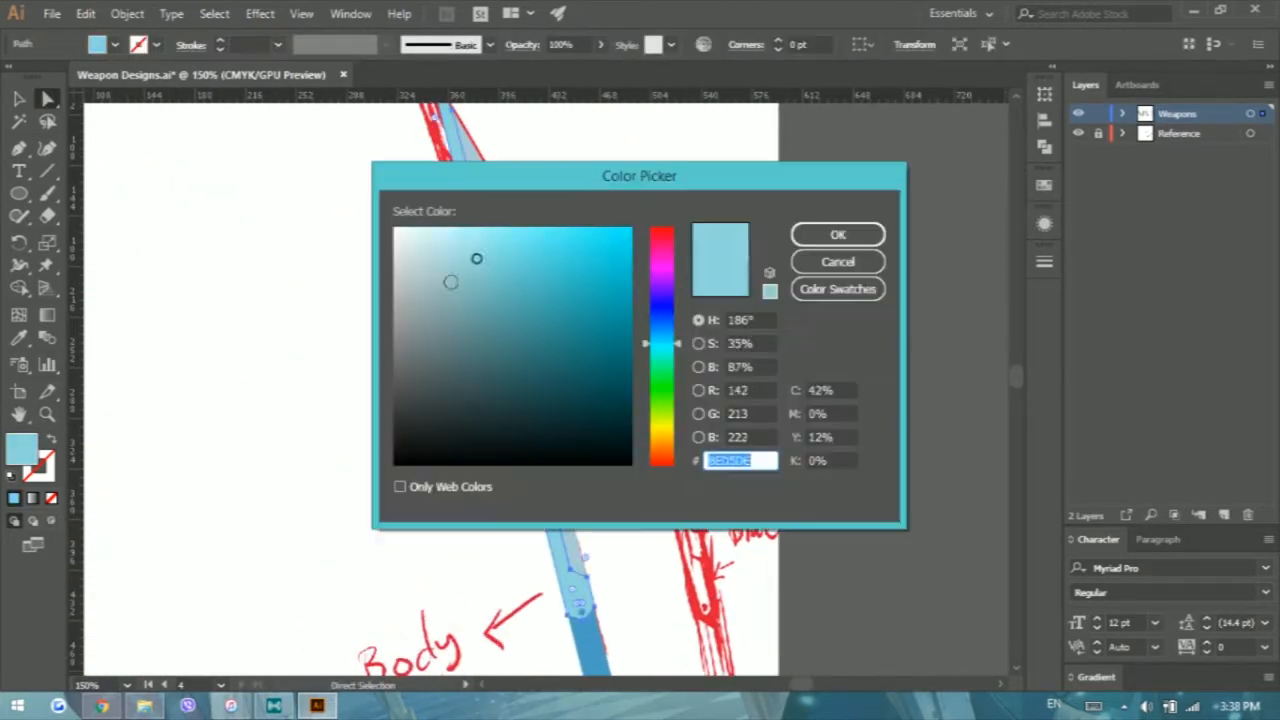
pyautogui.click(837, 234)
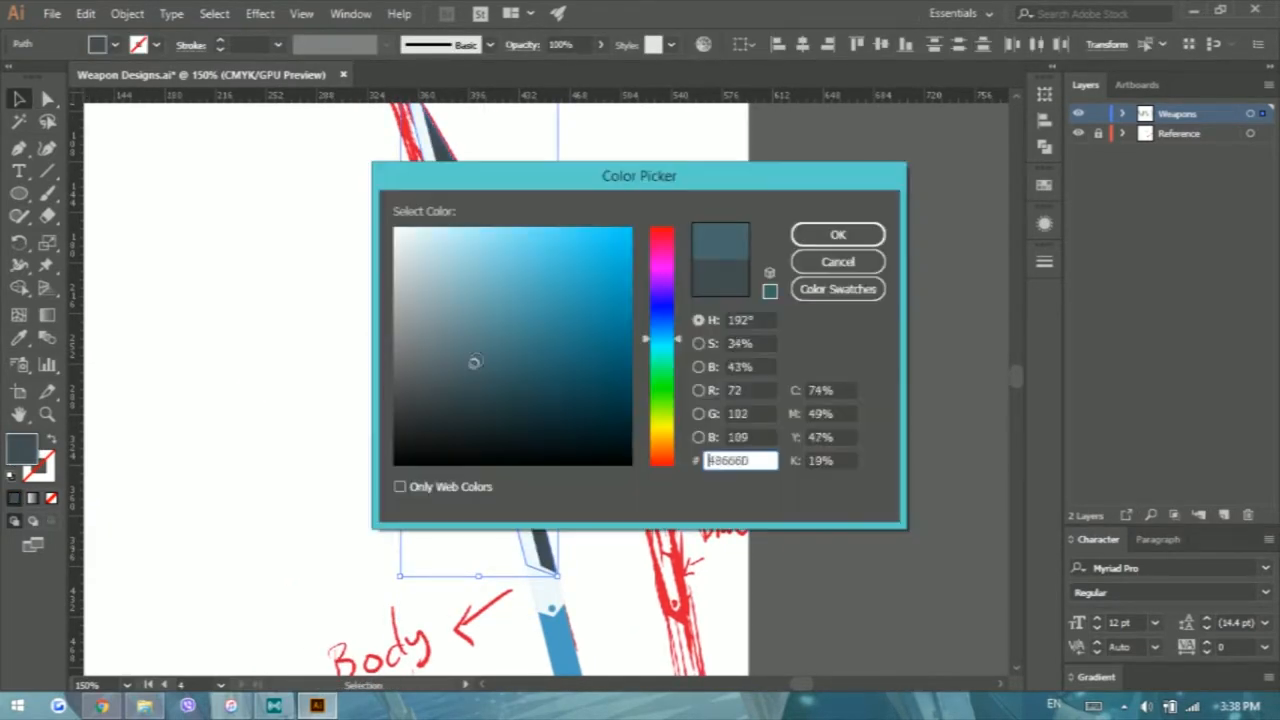
pyautogui.click(837, 234)
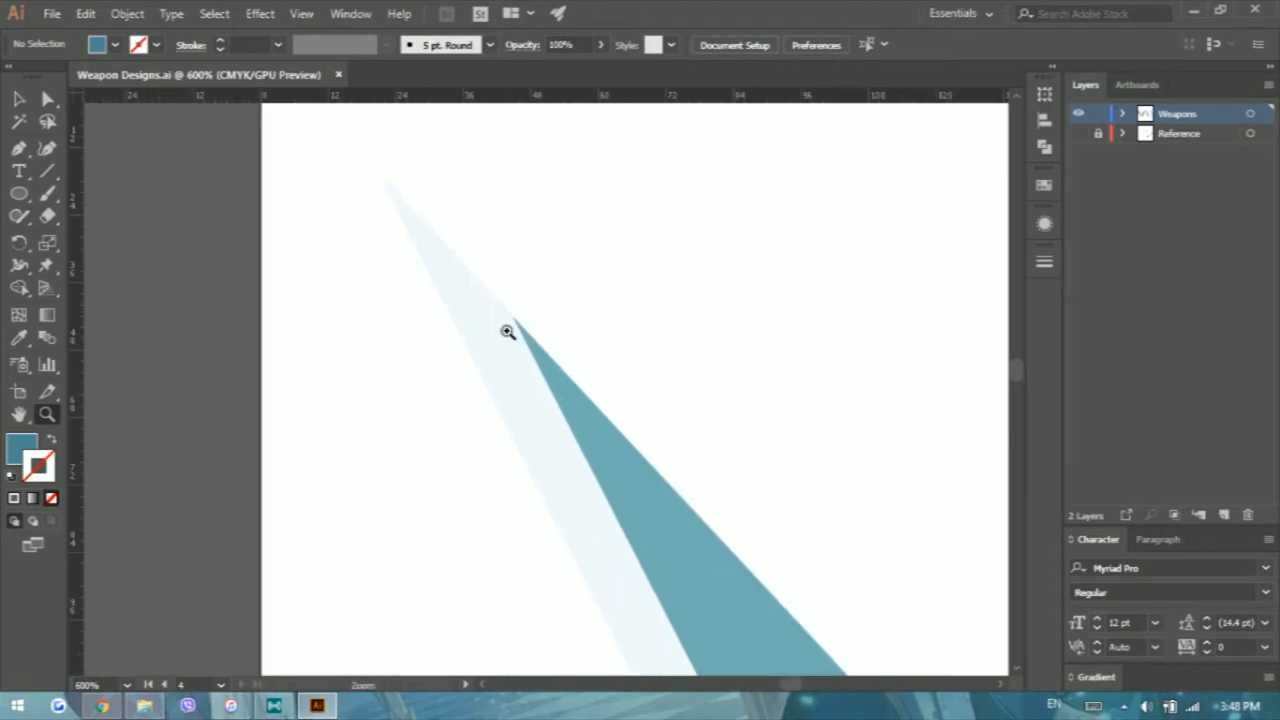
# Zoom in to 1200% on the lance tip
pyautogui.click(507, 331)
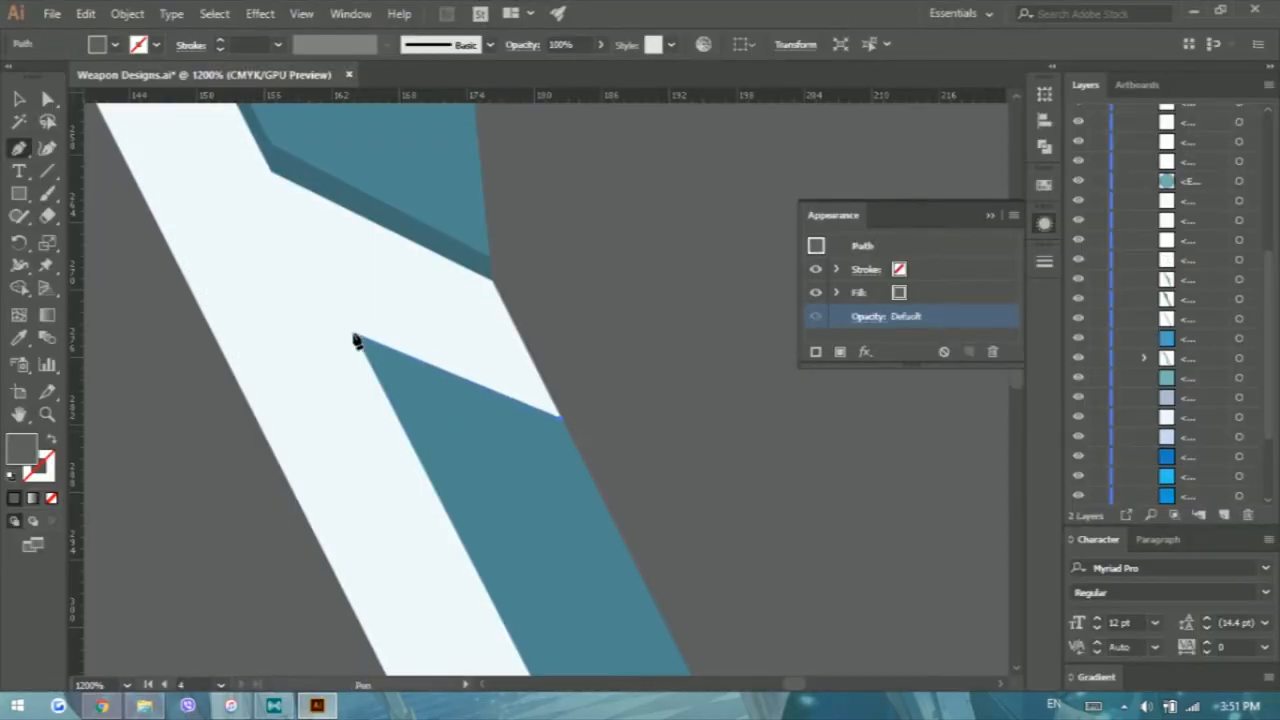
# Draw white stripe paths along the blue section and join them together
pyautogui.click(738, 420)
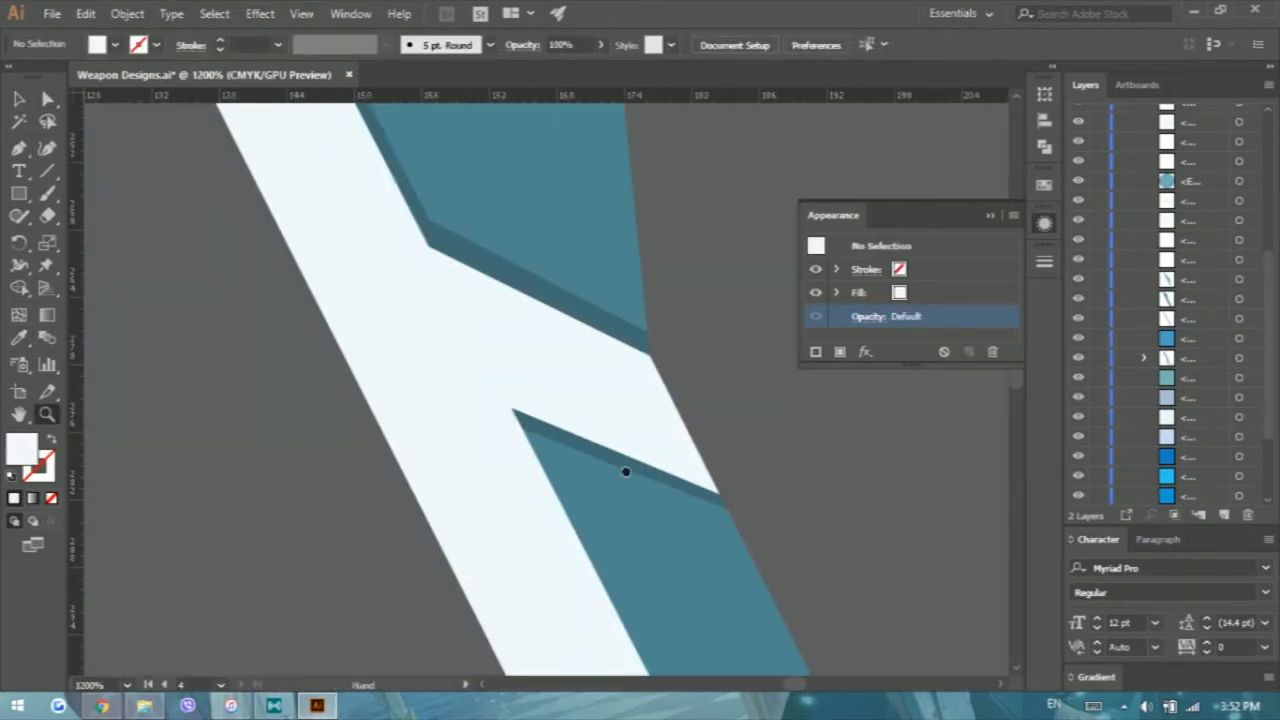
pyautogui.click(625, 472)
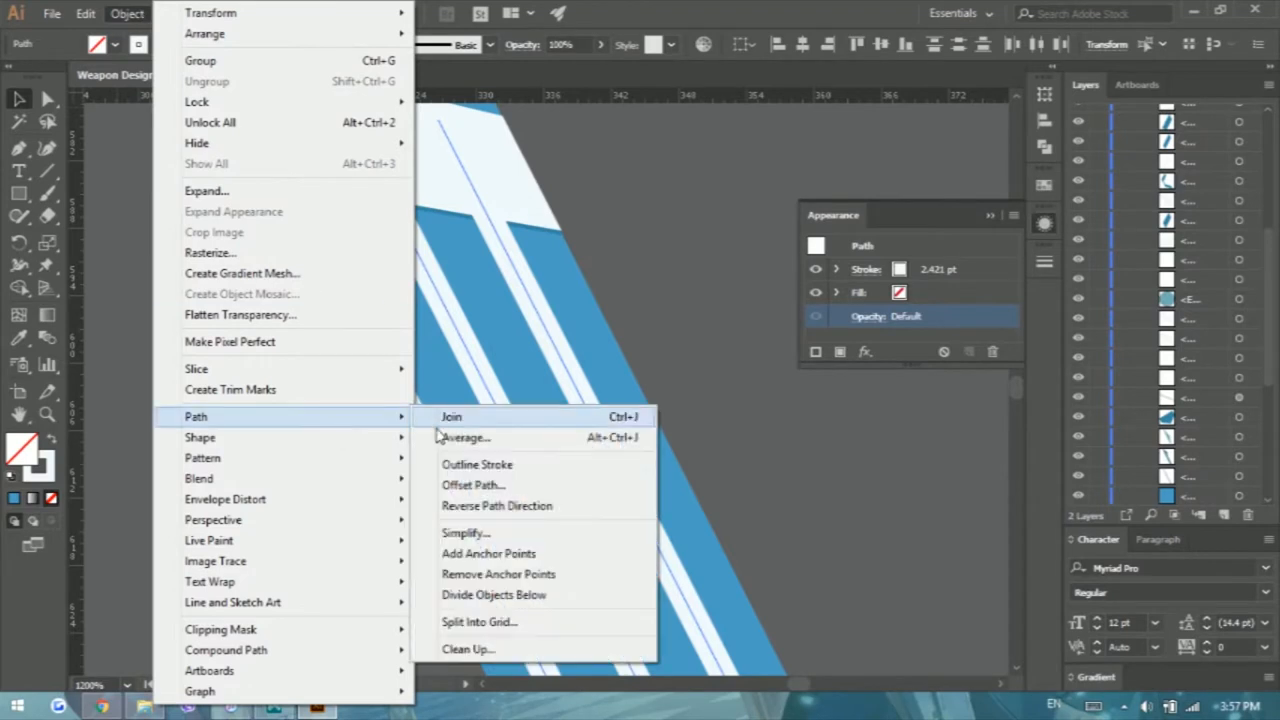
pyautogui.click(451, 416)
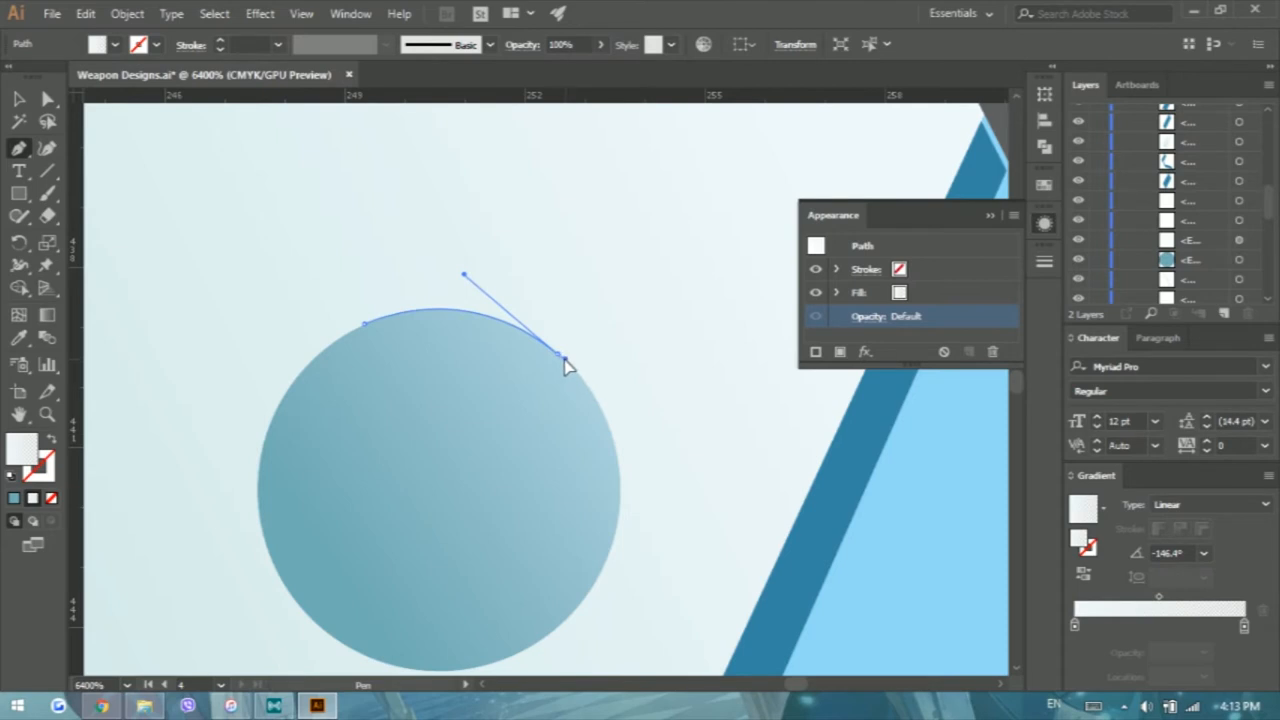
# Bend the translucent highlight path to follow the round stud's edge
pyautogui.moveTo(560, 365); pyautogui.dragTo(618, 495)
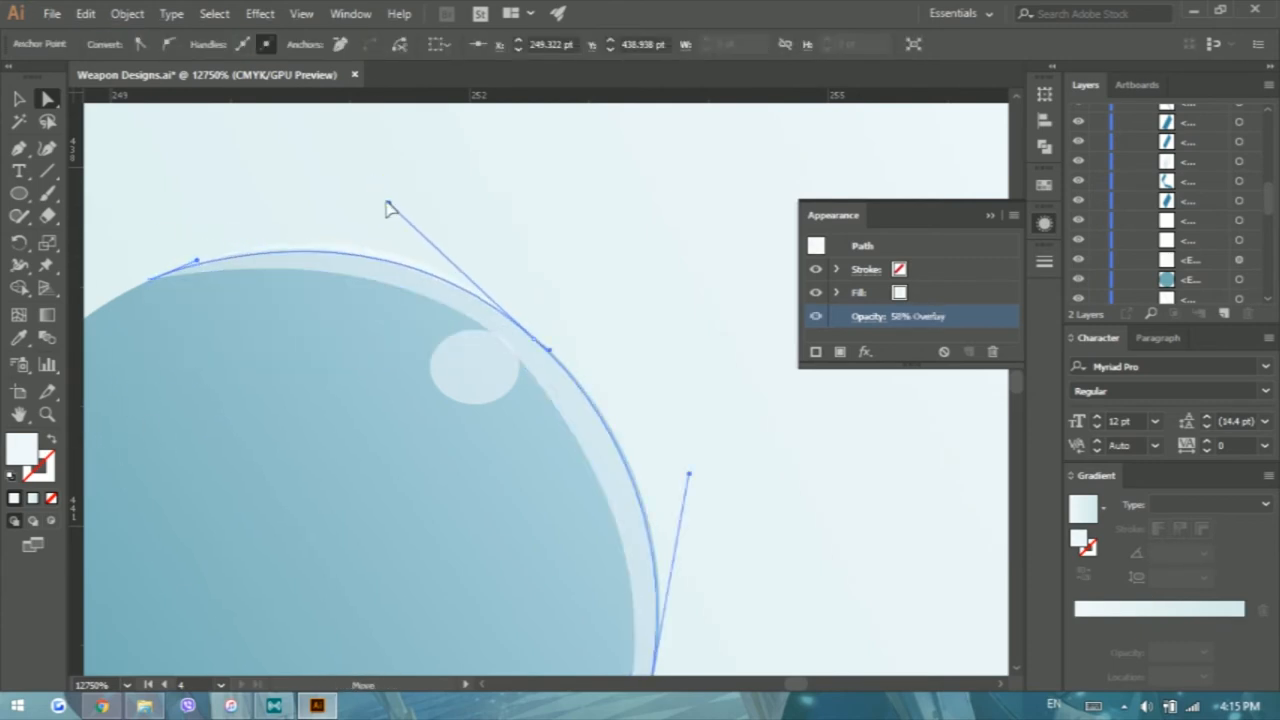
pyautogui.moveTo(390, 208); pyautogui.dragTo(372, 200)
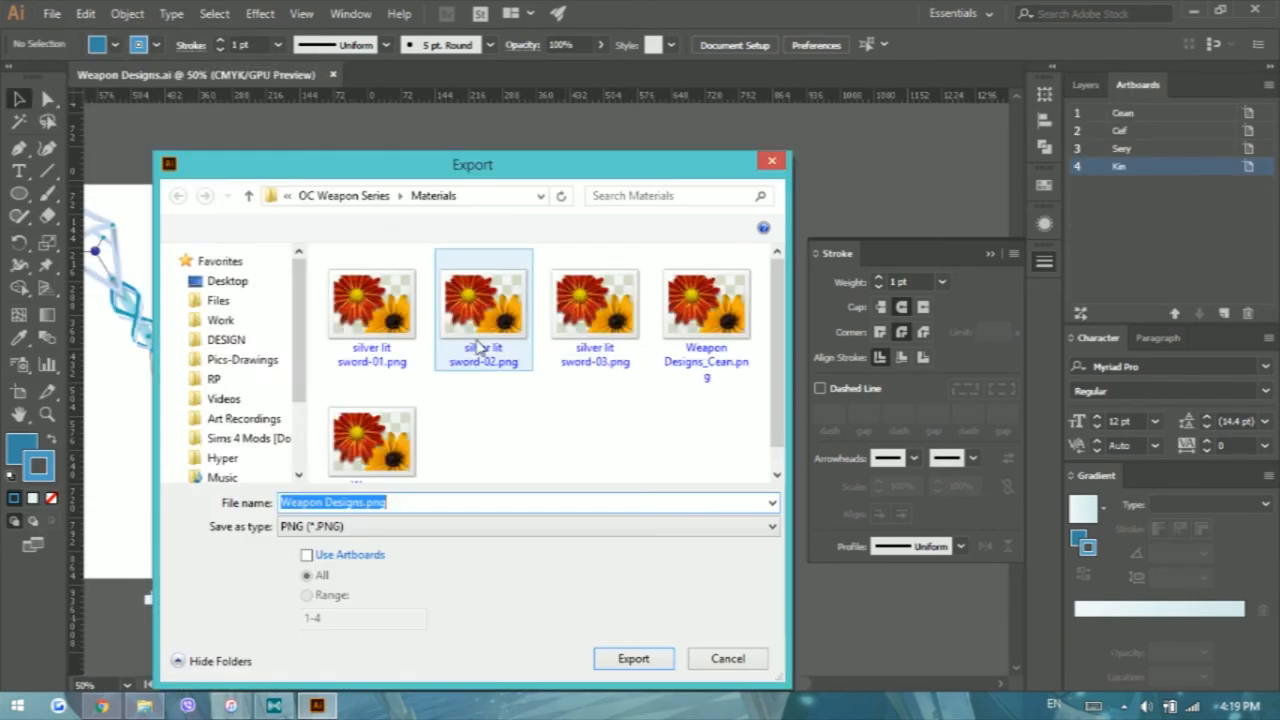
# Export the artboards as PNG, replacing the existing Weapon Designs_Kin.png in Materials
pyautogui.click(633, 658)
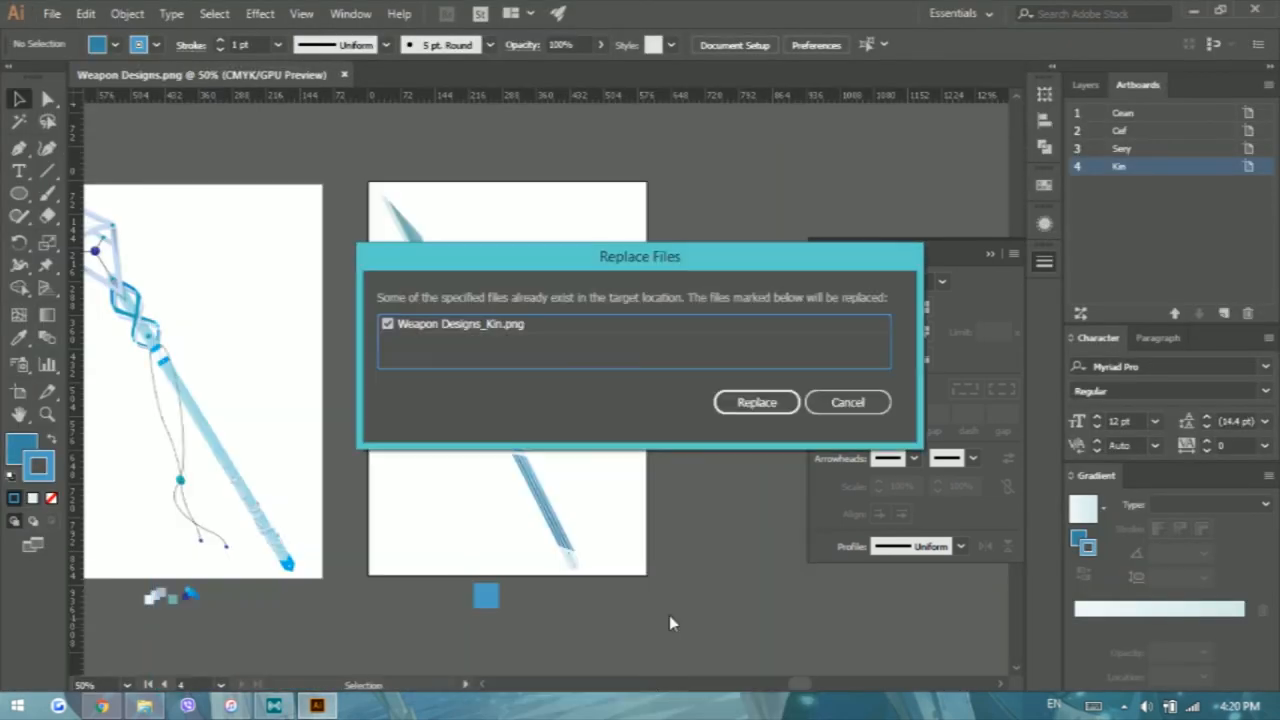
pyautogui.click(756, 402)
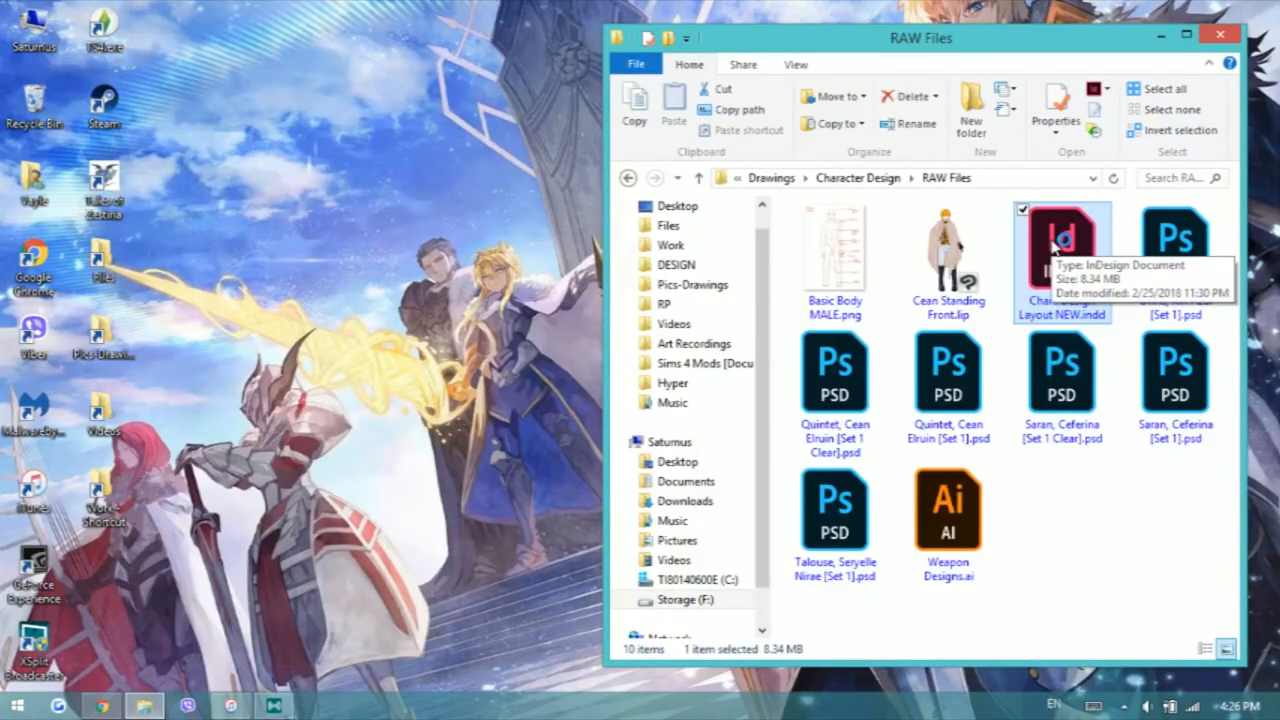
# Open Chara Design Layout NEW.indd from the RAW Files folder in InDesign
pyautogui.doubleClick(1061, 240)
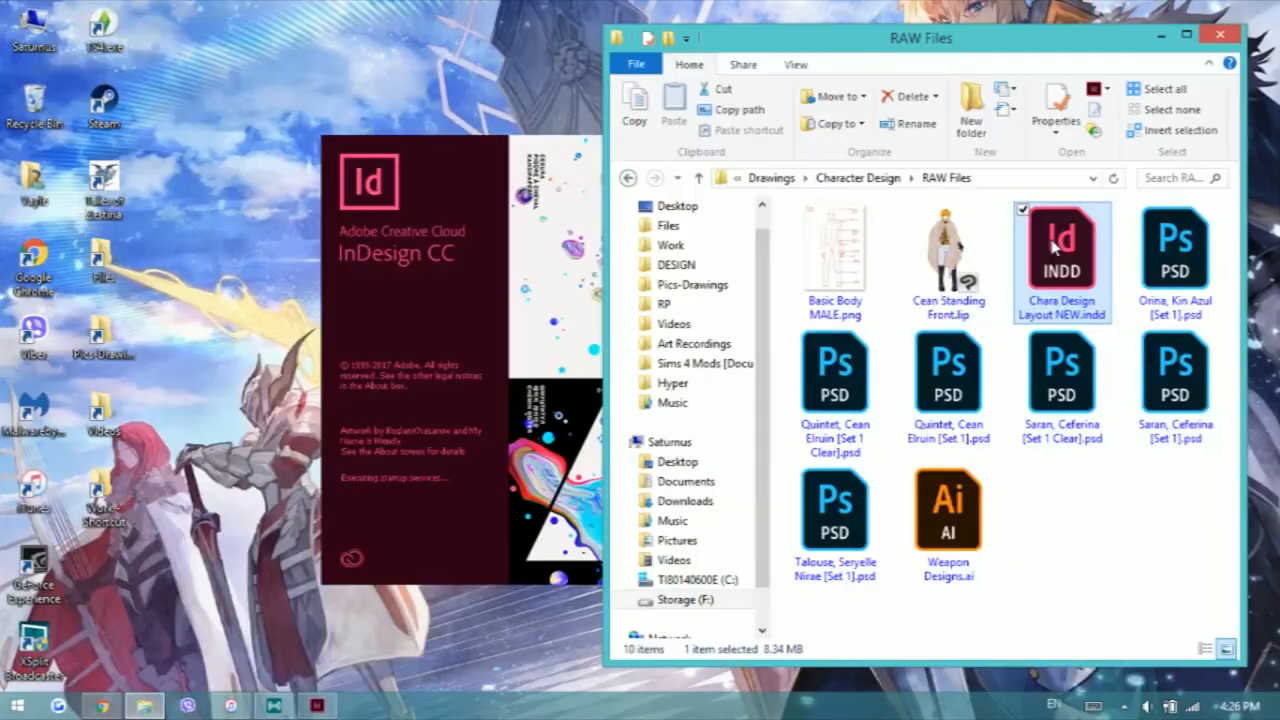
pyautogui.doubleClick(1061, 250)
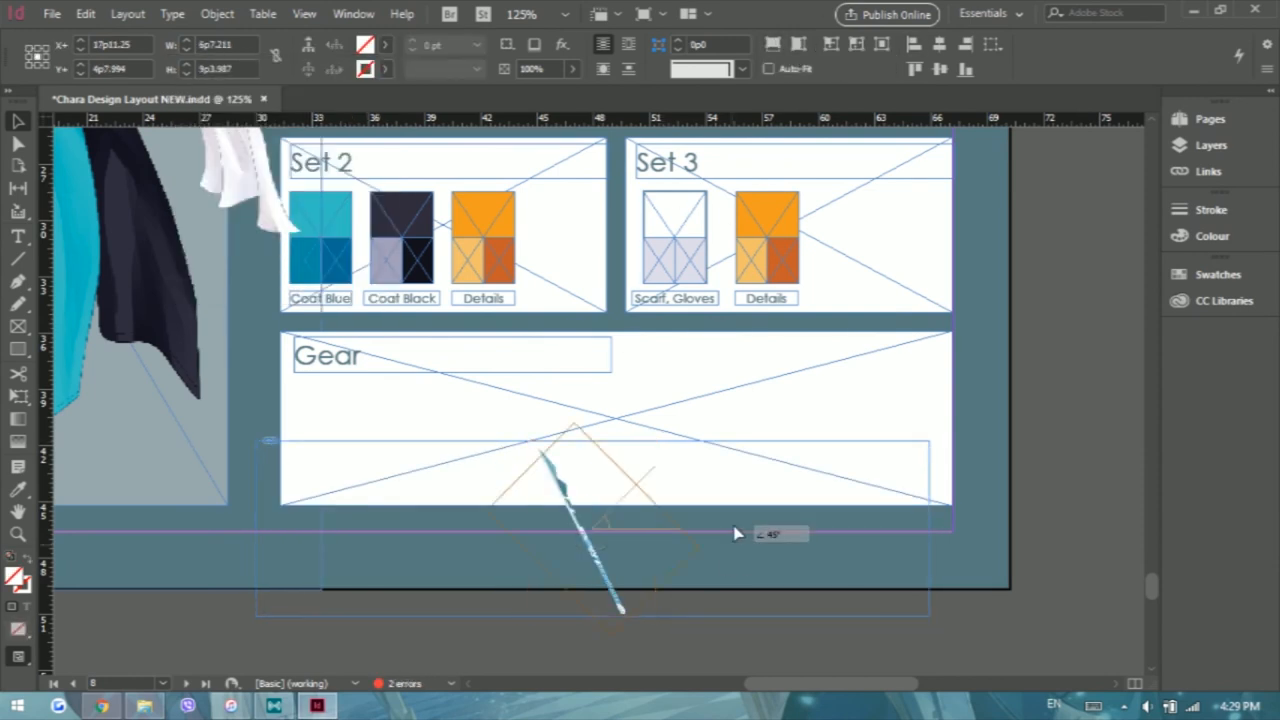
# Bring up the context menu's transform options on the rotated lance image in the Gear section
pyautogui.rightClick(735, 533)
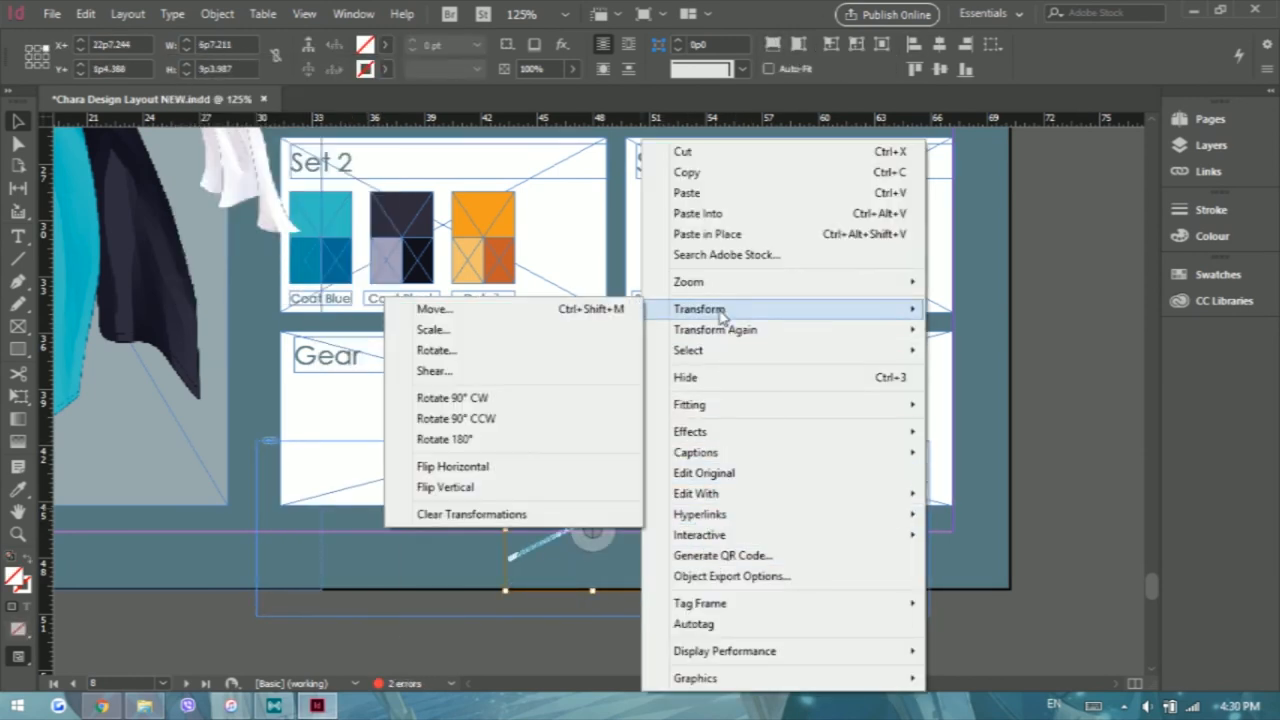